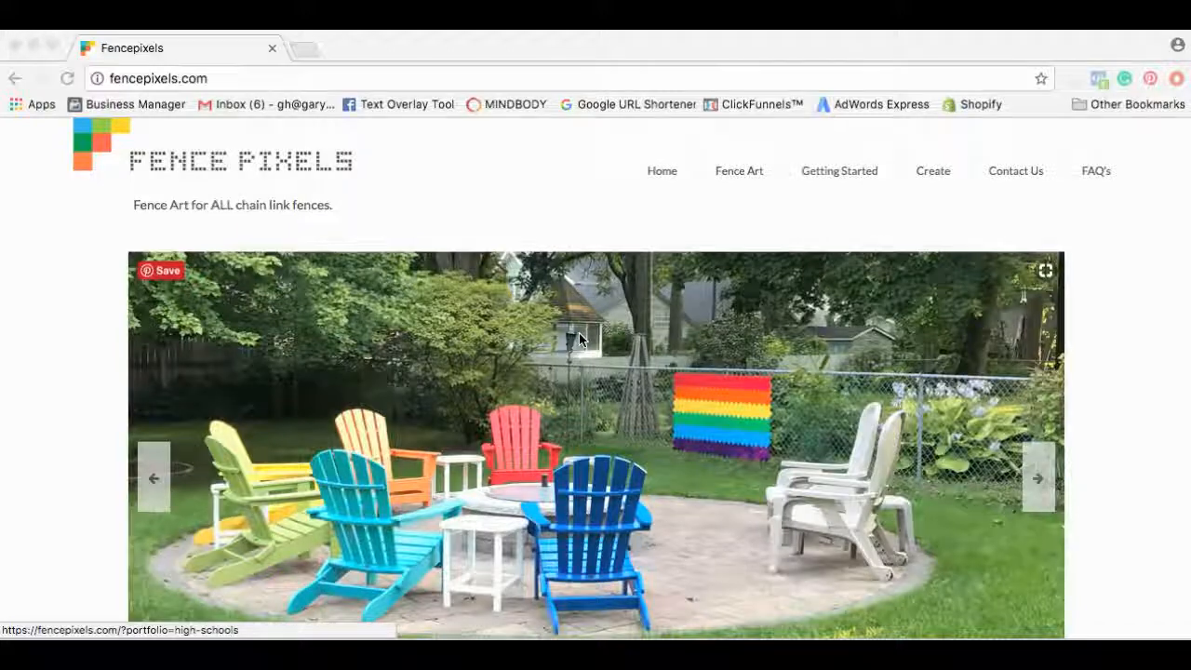
- Cycle the homepage slideshow from the rainbow stripes to the American flag
click(1038, 478)
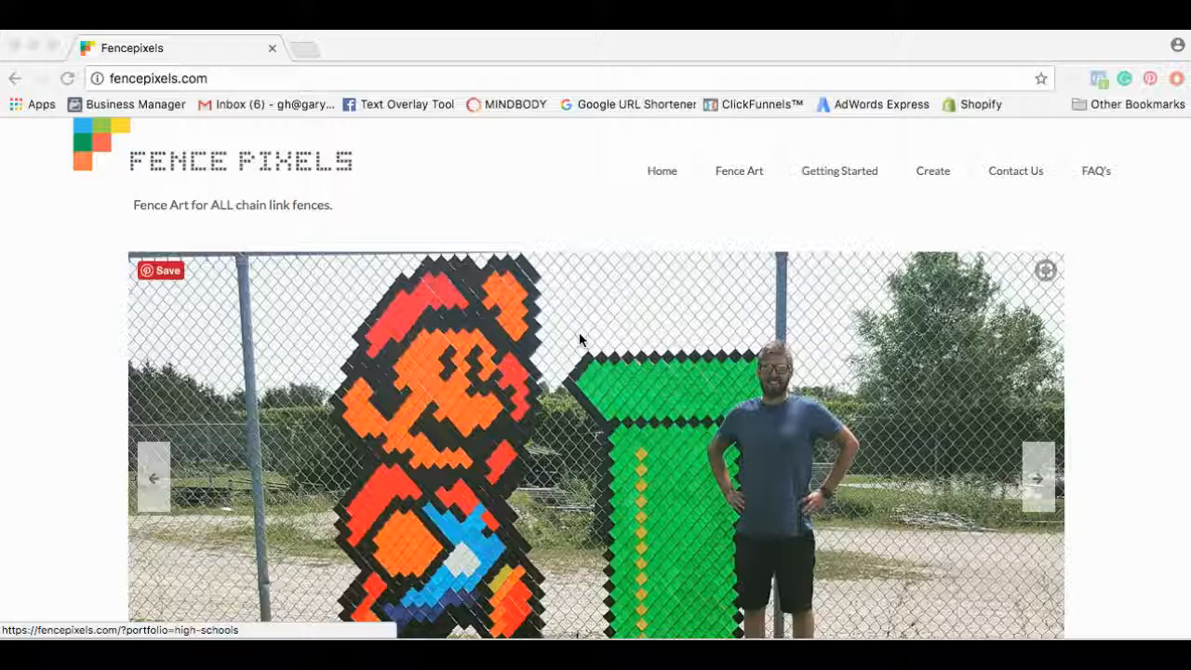
click(1038, 477)
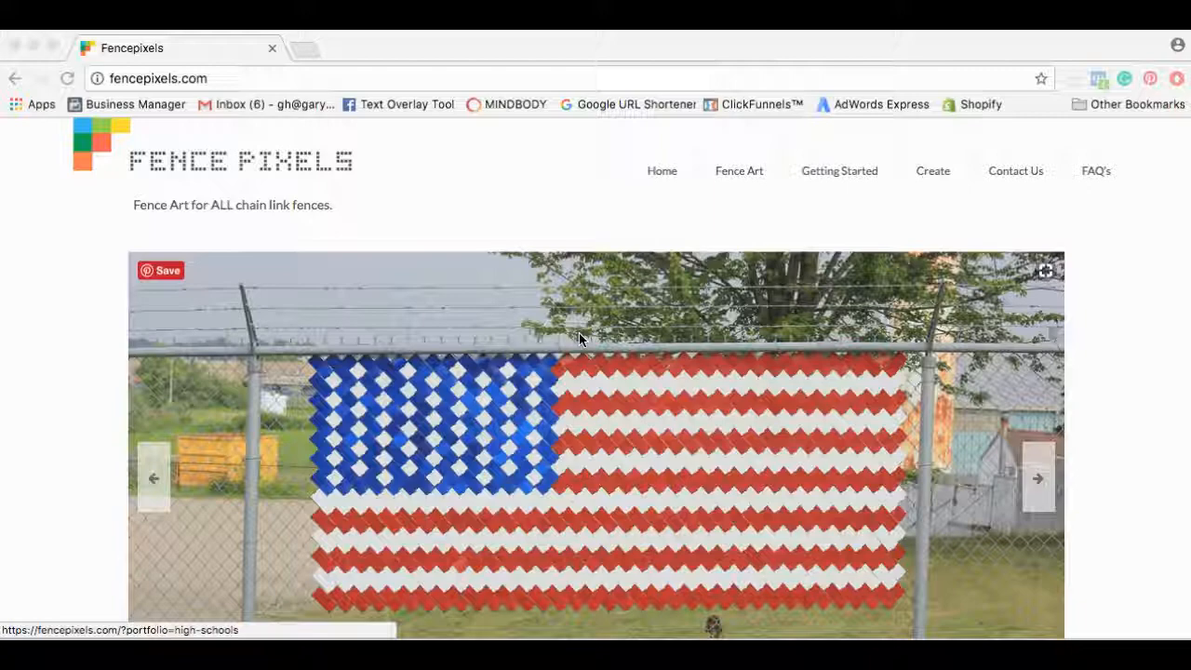
click(1038, 478)
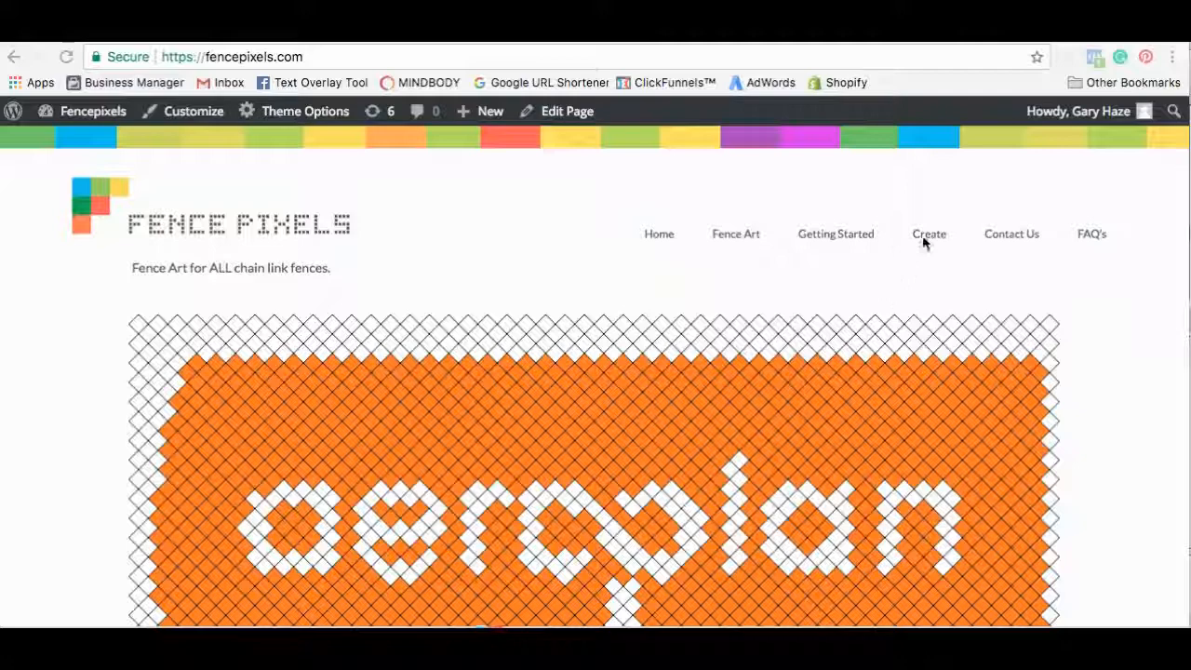
- Open Create and continue into the fence designer as a guest
click(928, 233)
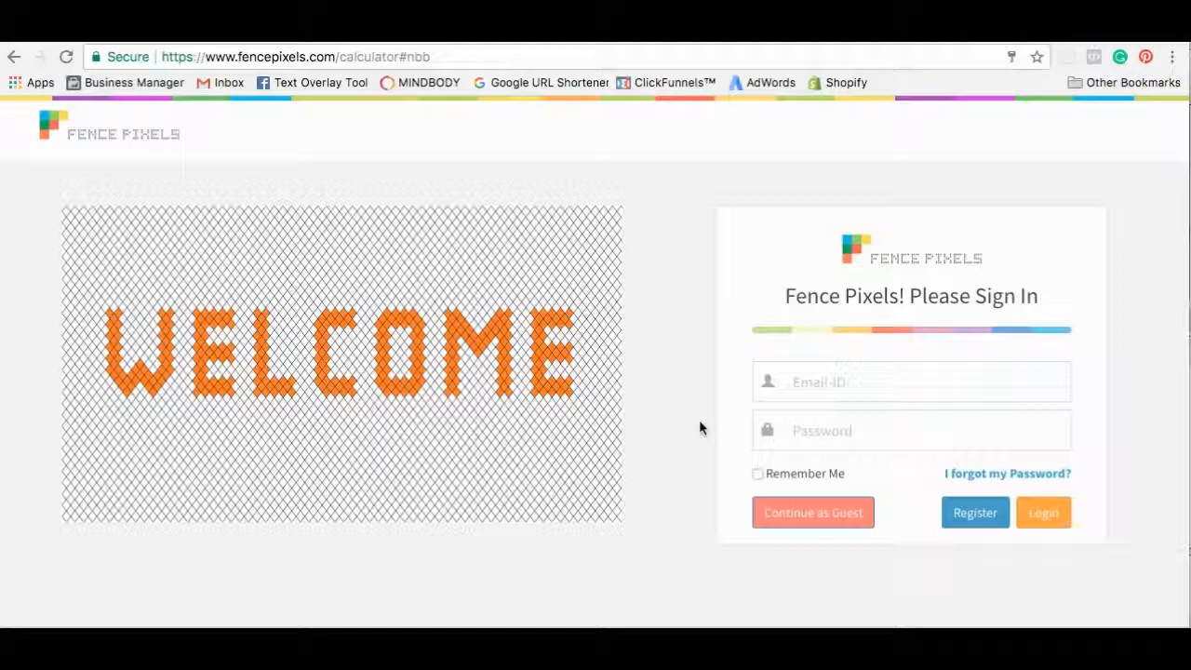
click(812, 512)
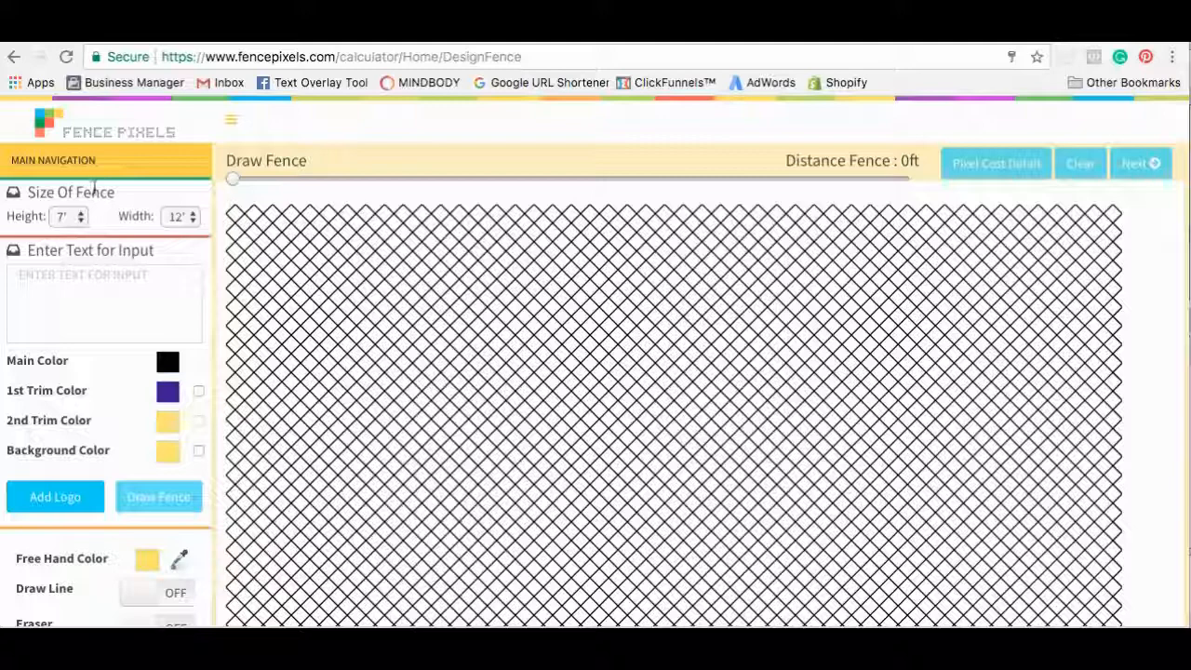
- Set the fence Height dropdown to 10' and Width to 20'
click(67, 216)
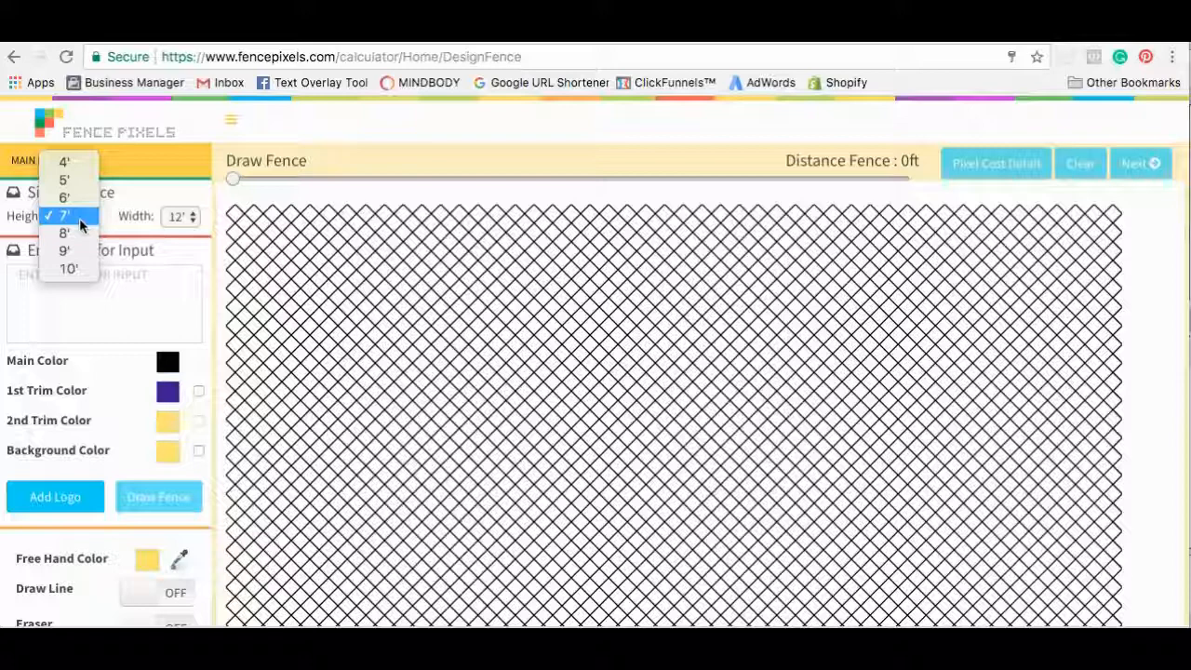
mouse_move(65, 162)
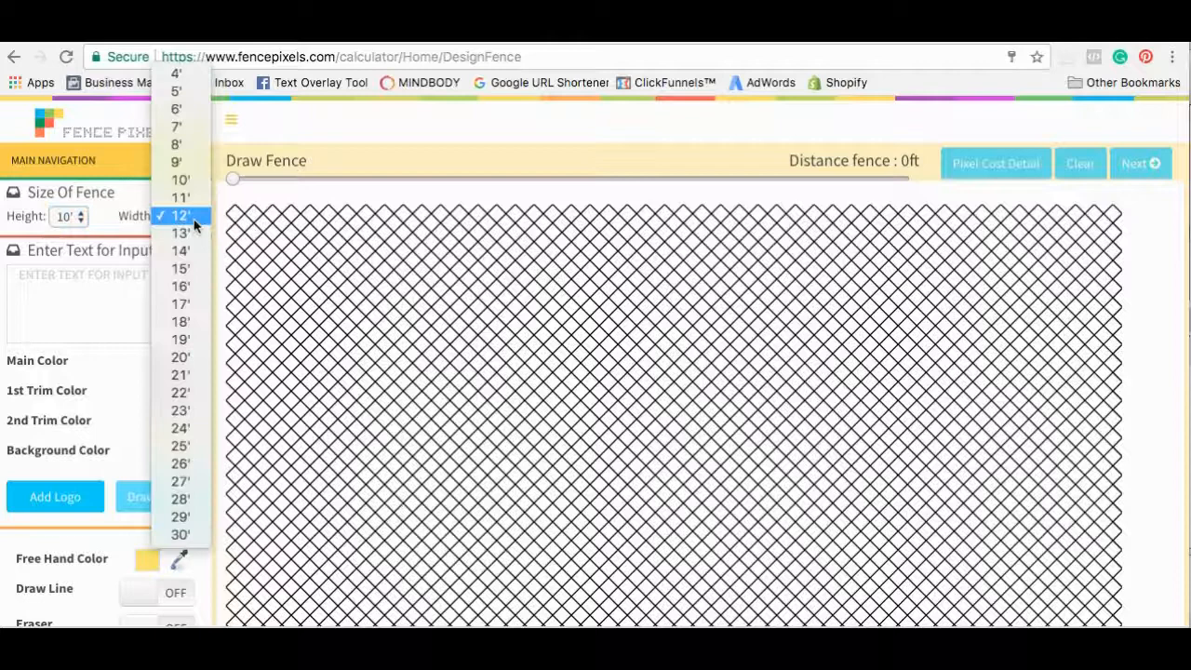
click(180, 357)
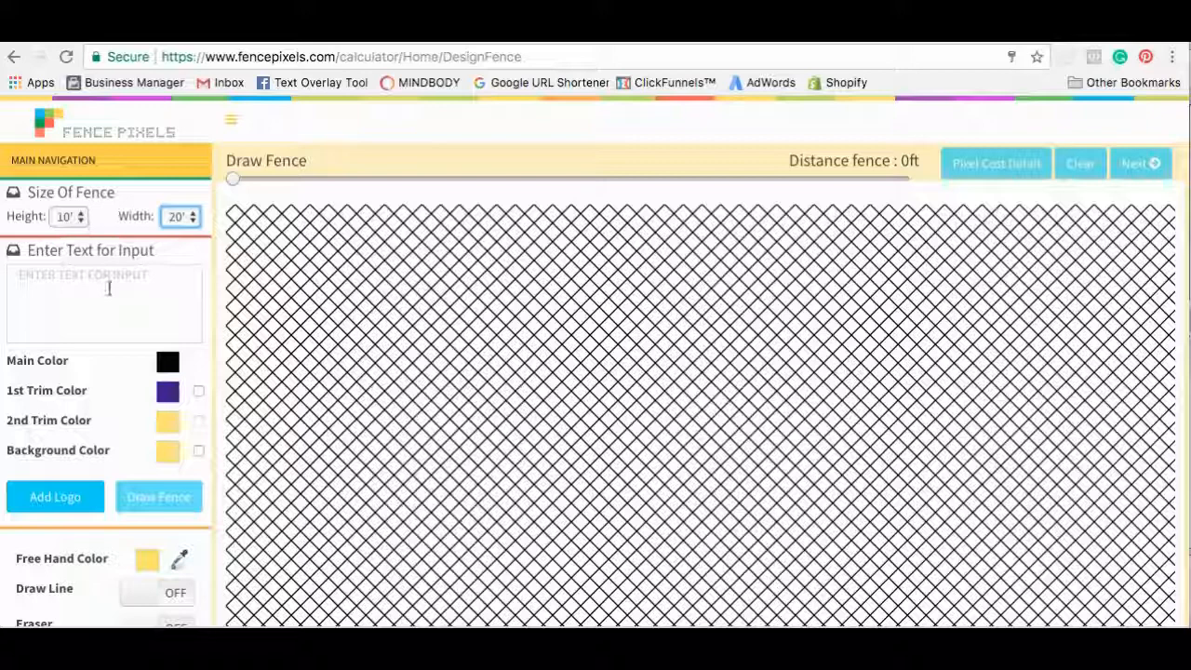
click(55, 496)
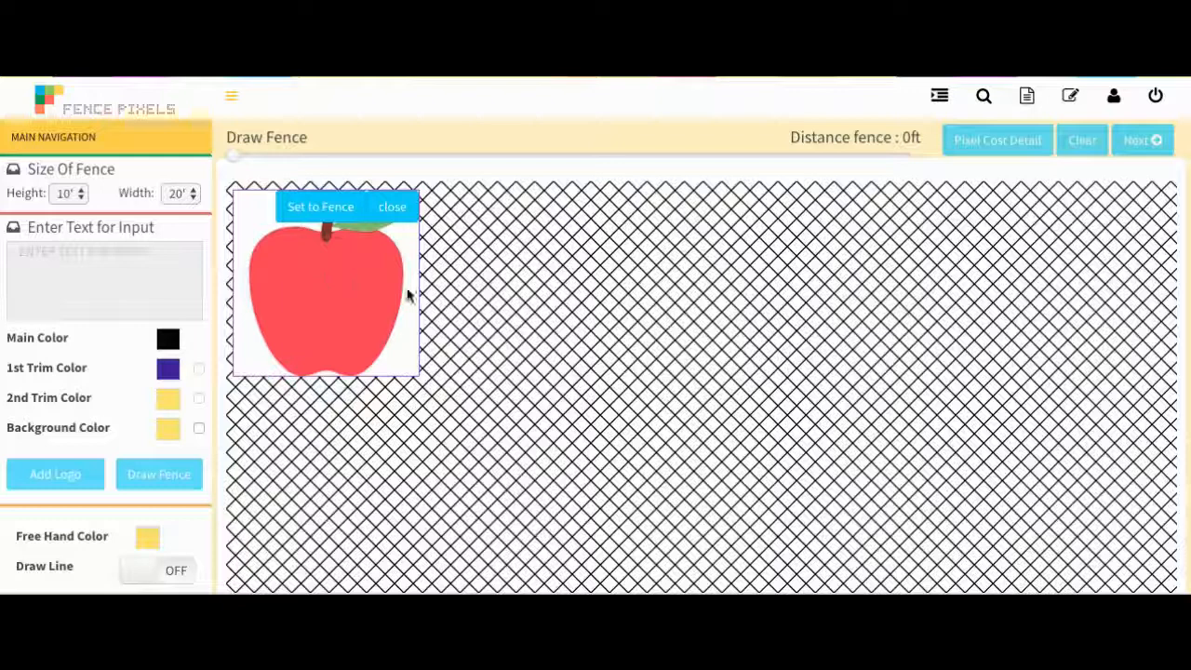
- Enlarge the uploaded apple logo to span the fence grid's full width
click(320, 206)
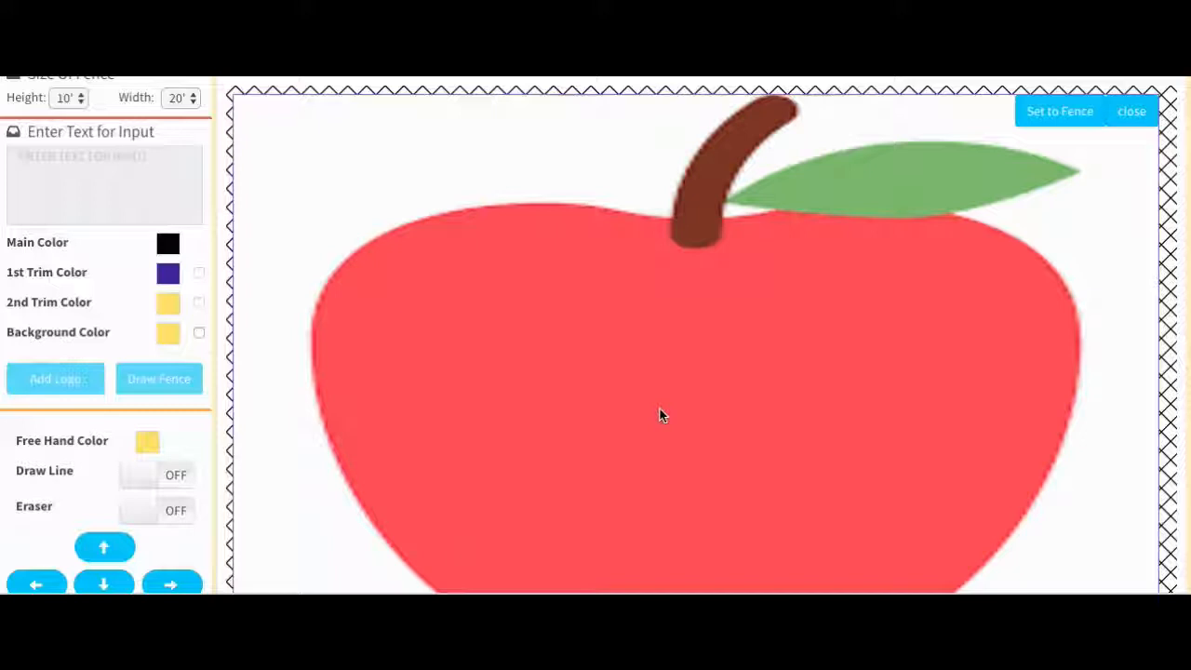
scroll(up, 3)
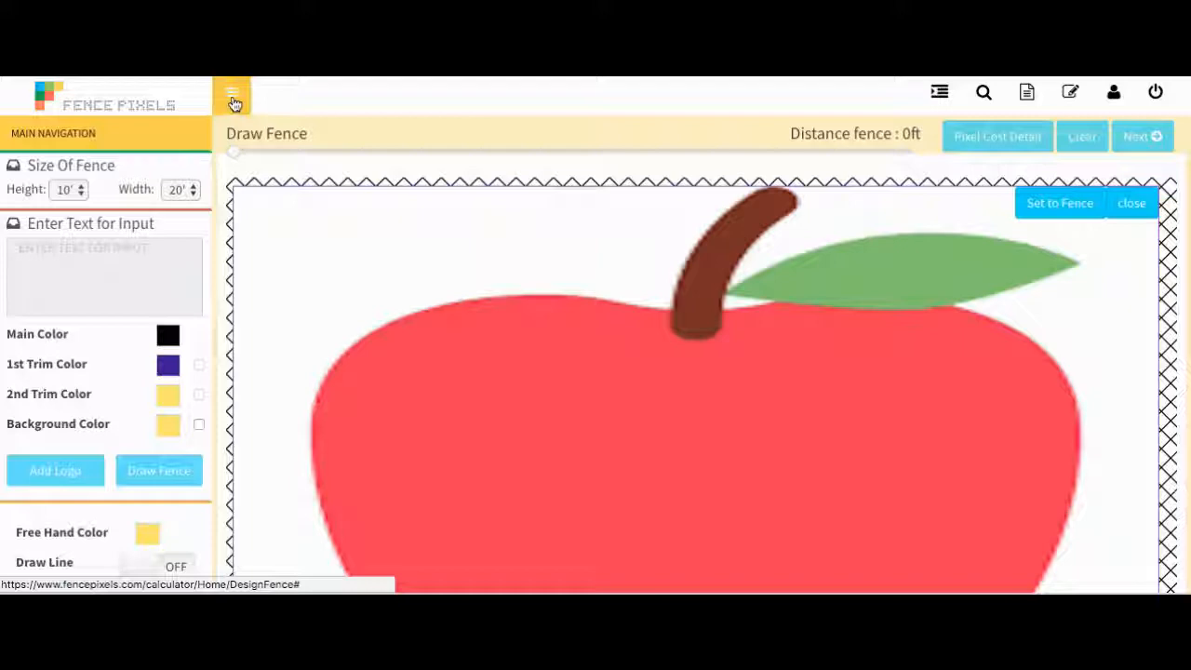
- Hide the sidebar, resize the apple over the fence's left part, and Set to Fence
click(232, 91)
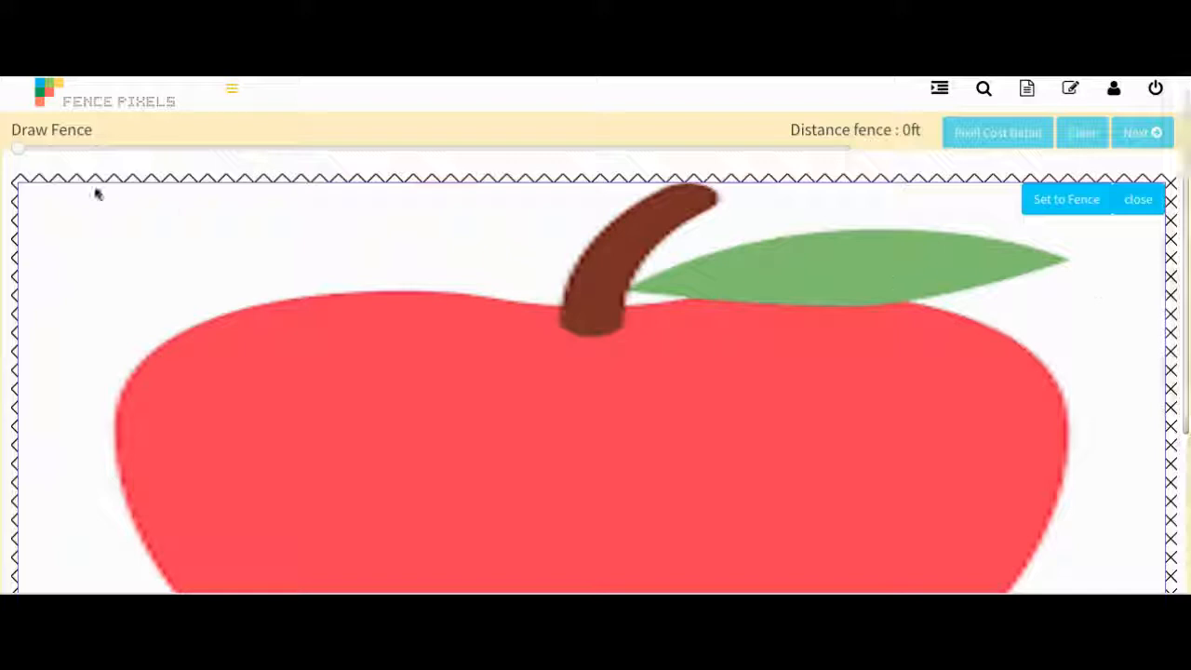
click(235, 97)
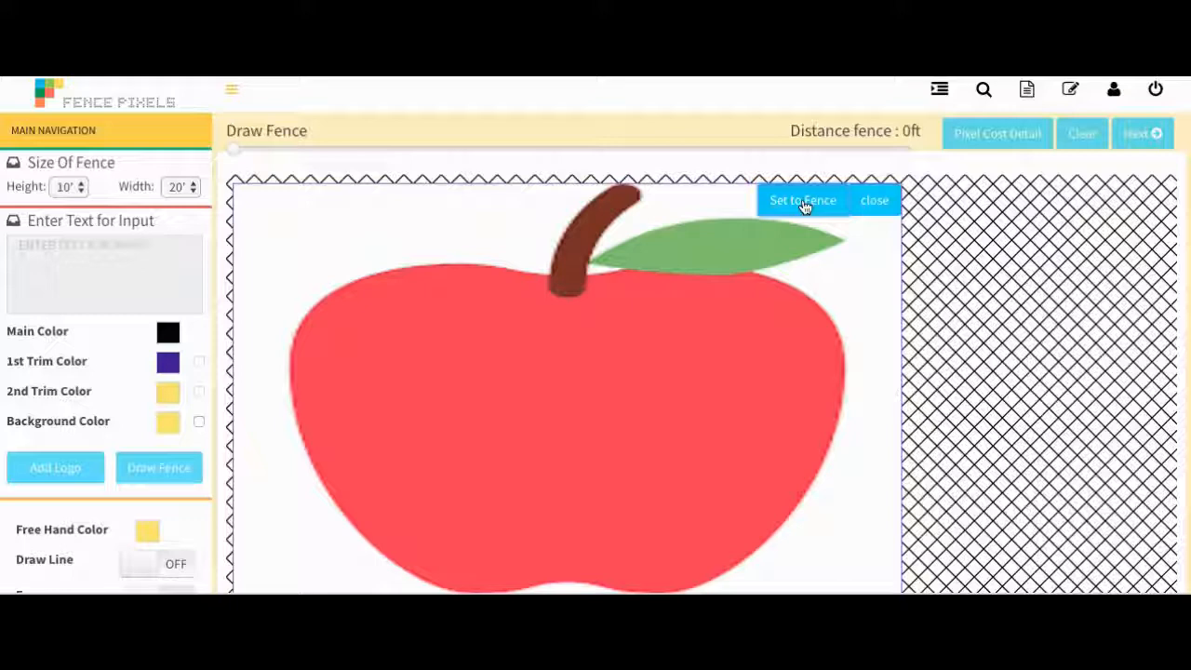
click(802, 200)
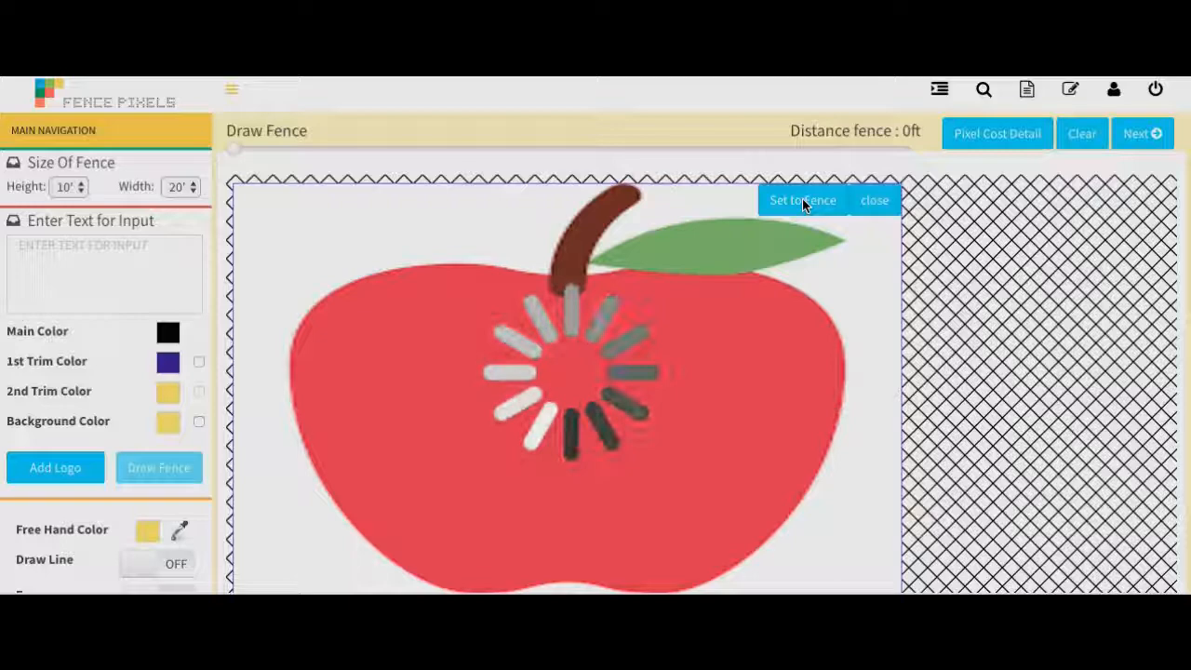
- Render the apple as red, brown and green fence pixels
click(802, 200)
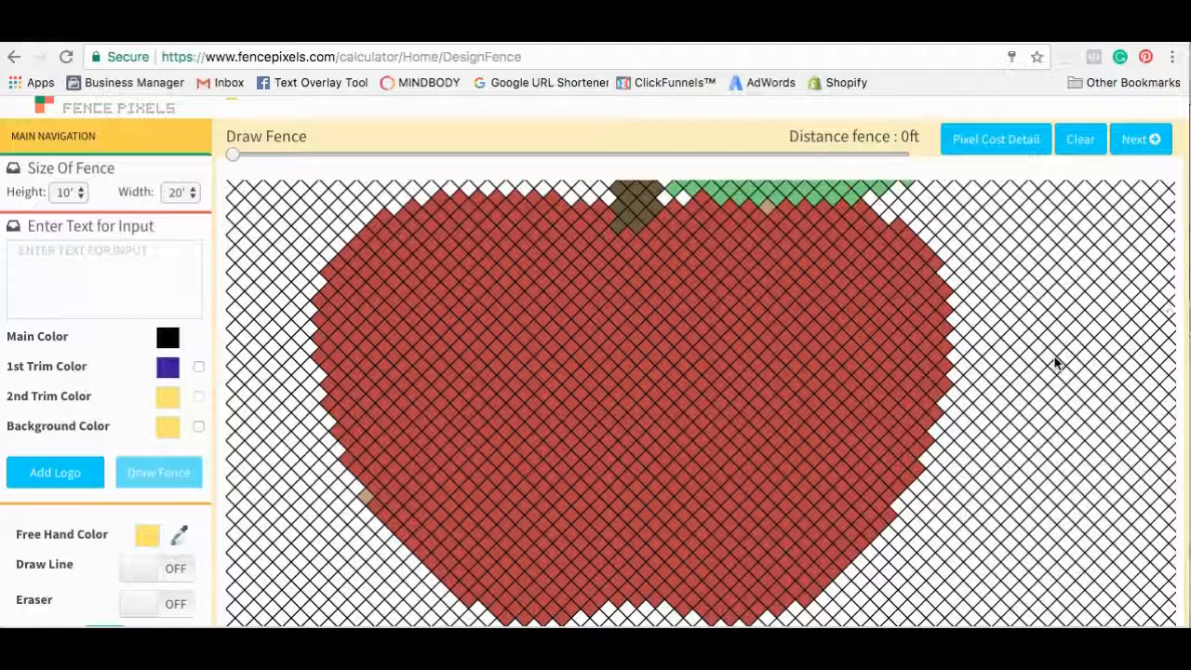
mouse_move(340, 425)
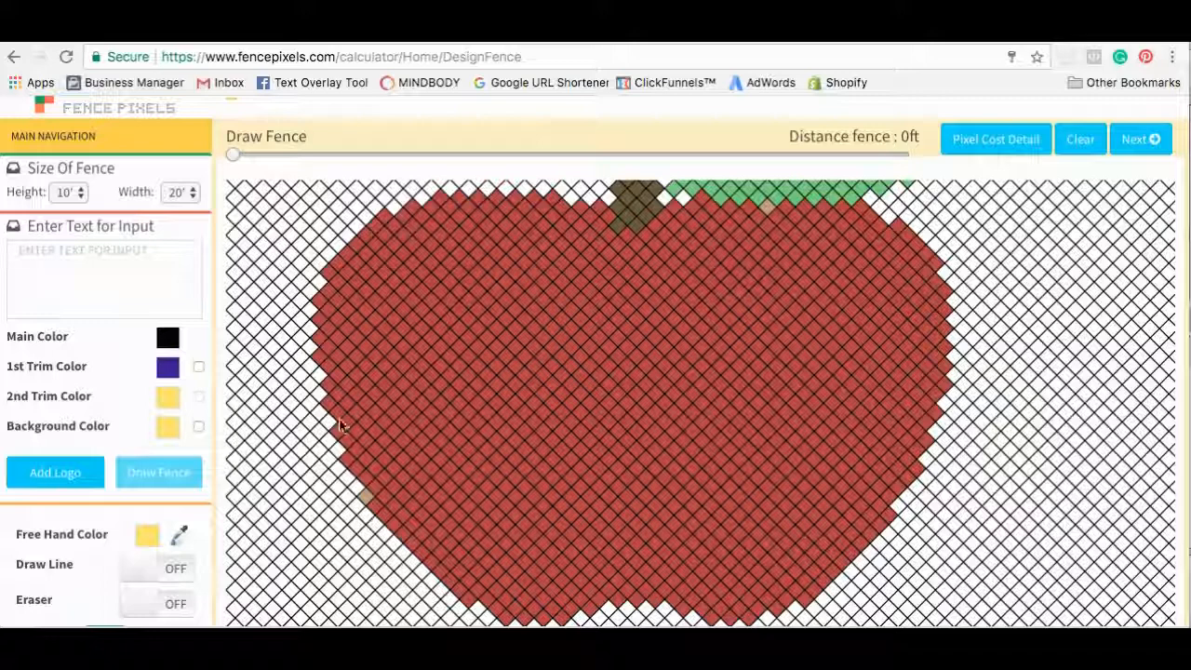
- Sample the apple's red as the Free Hand Color with the eyedropper
click(147, 535)
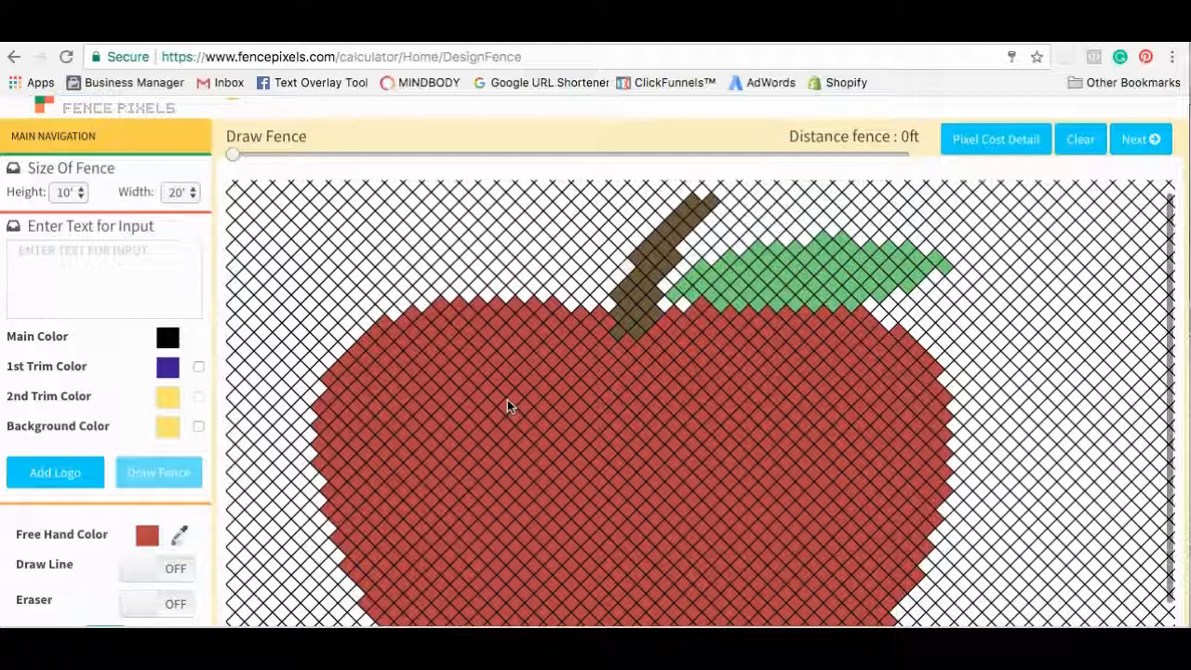
scroll(up, 3)
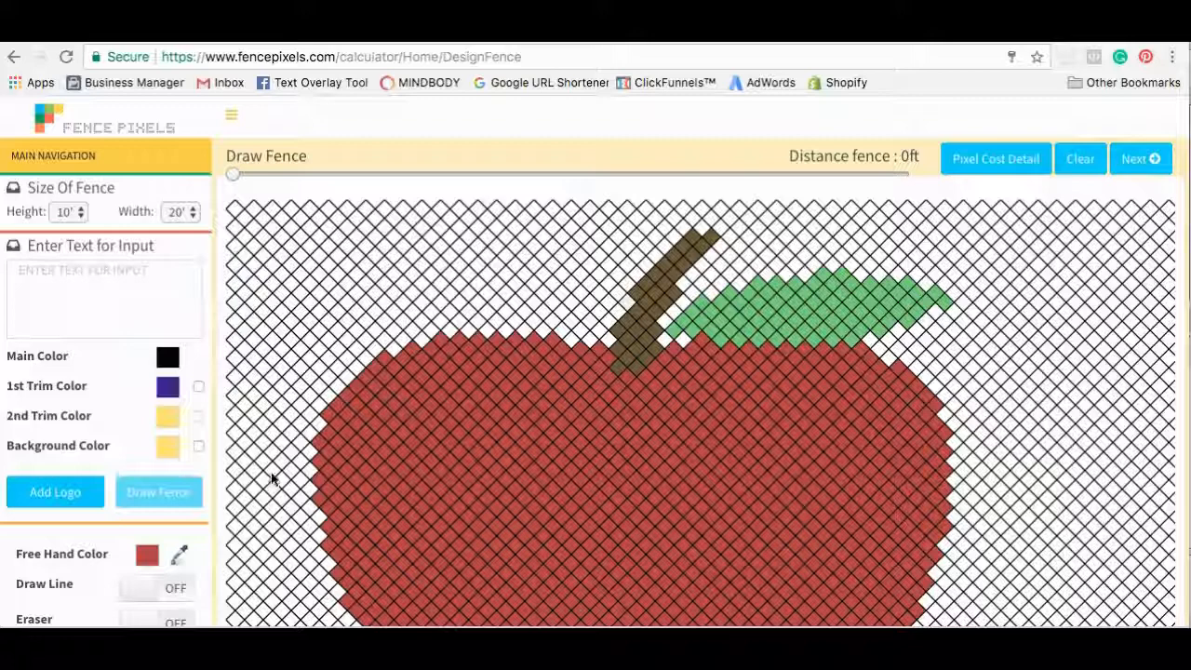
scroll(down, 3)
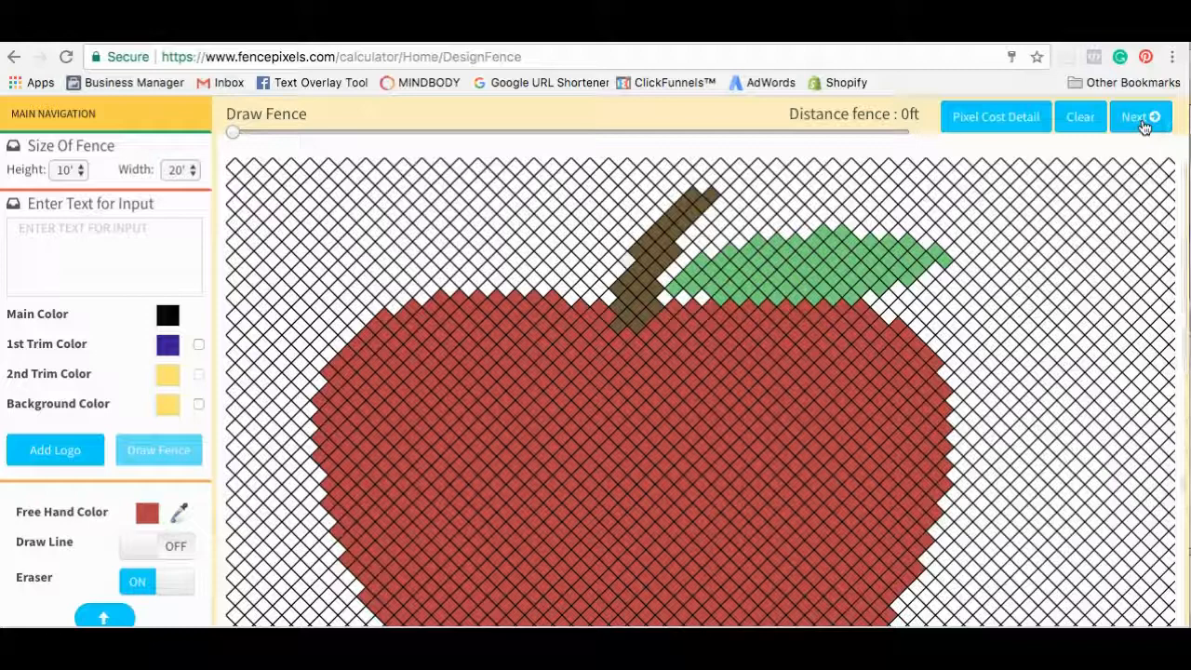
- Proceed to save and agree to register, opening Registration Step 1
click(1137, 116)
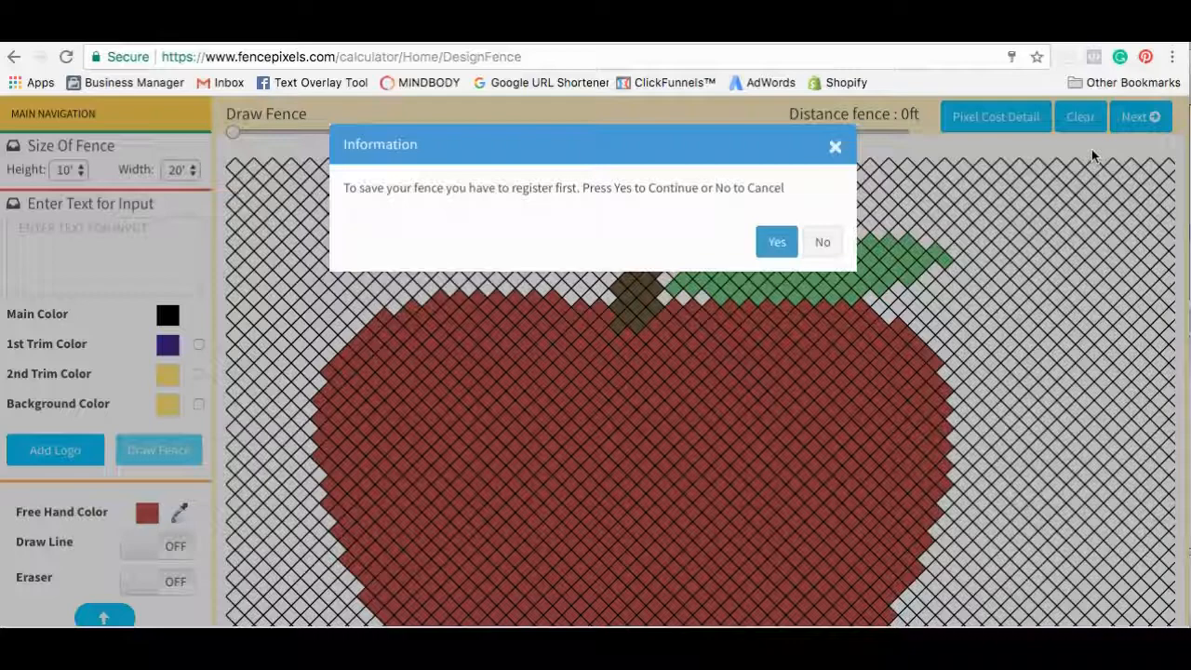
click(776, 241)
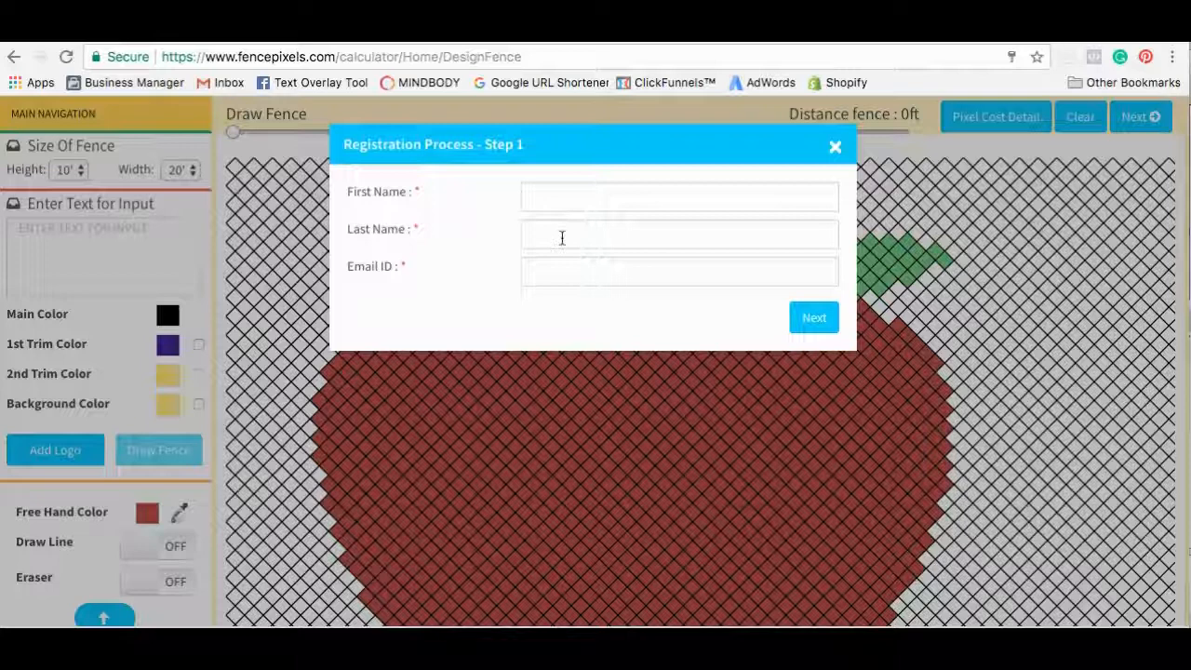
mouse_move(579, 316)
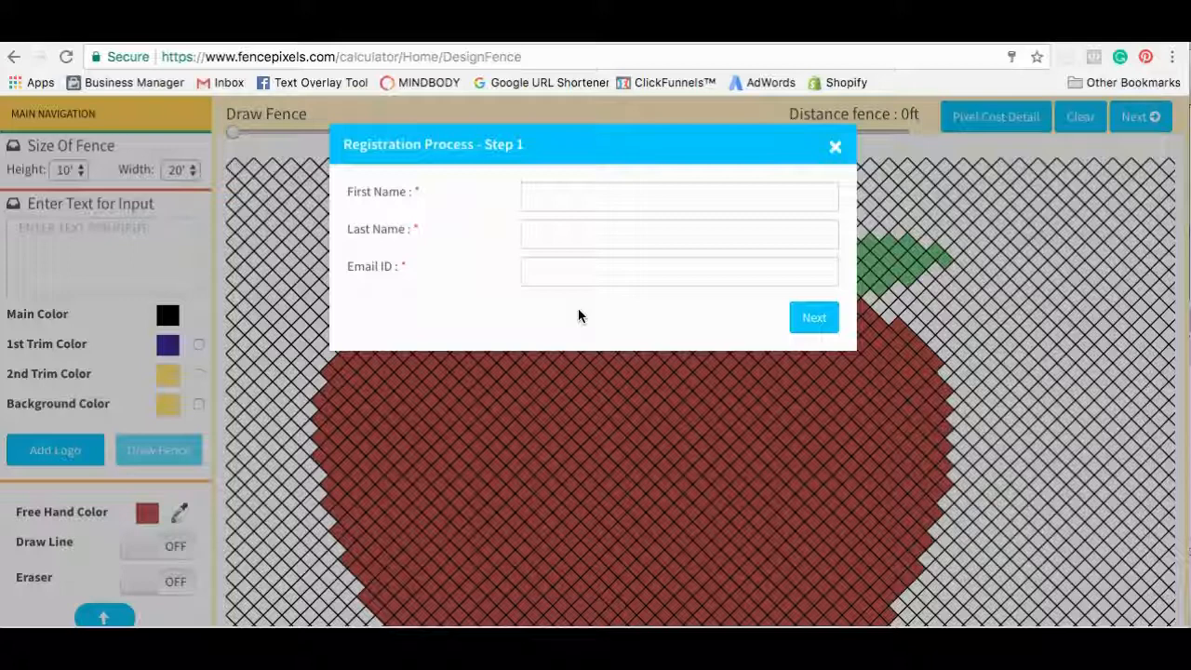